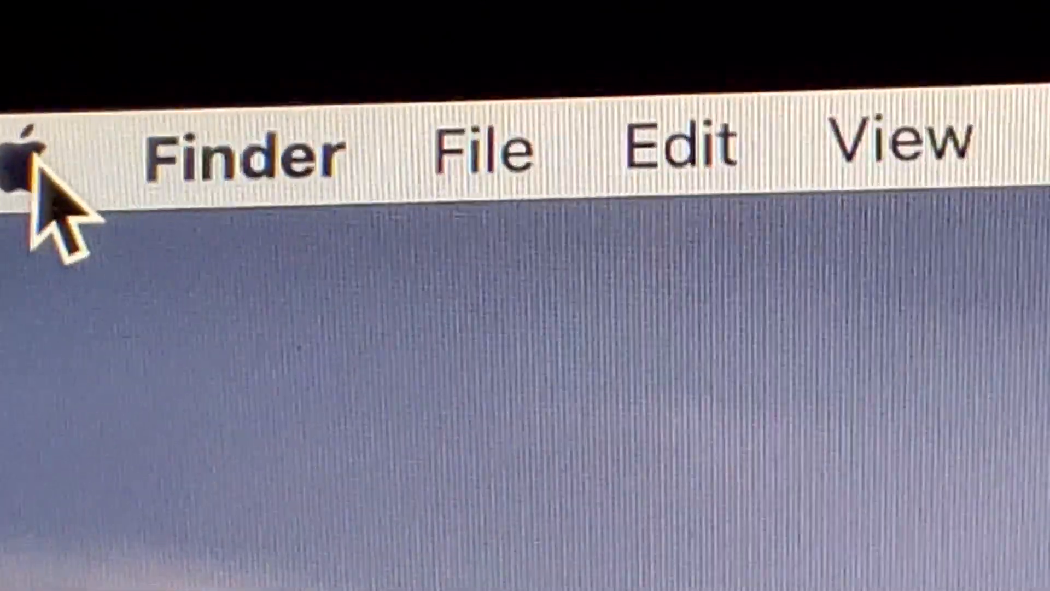
# Bring Chrome to the front and open the Apple menu showing Force Quit, Sleep and Restart.
pyautogui.click(20, 154)
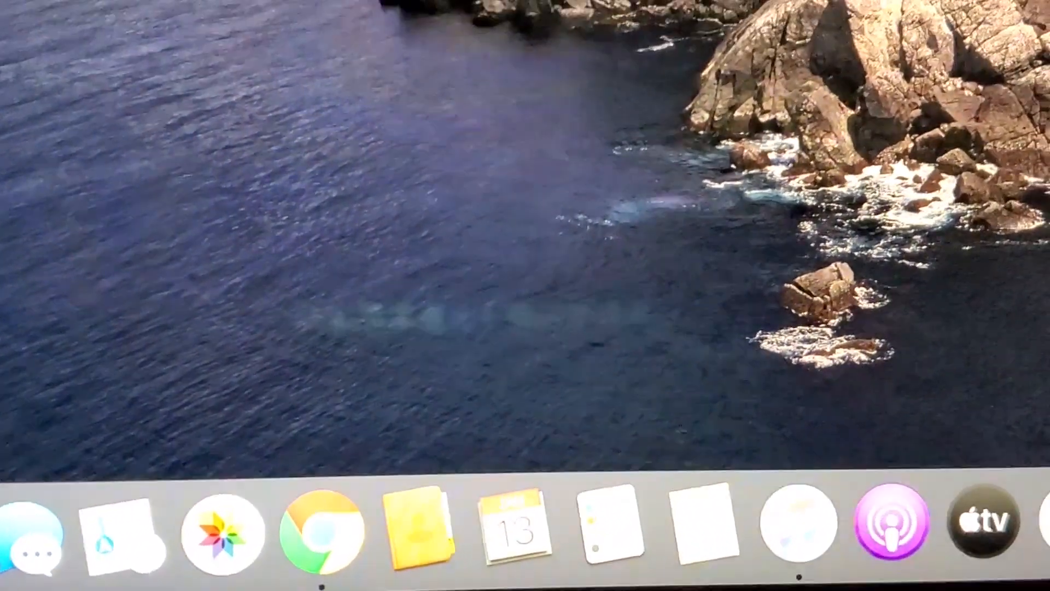
pyautogui.moveTo(312, 474)
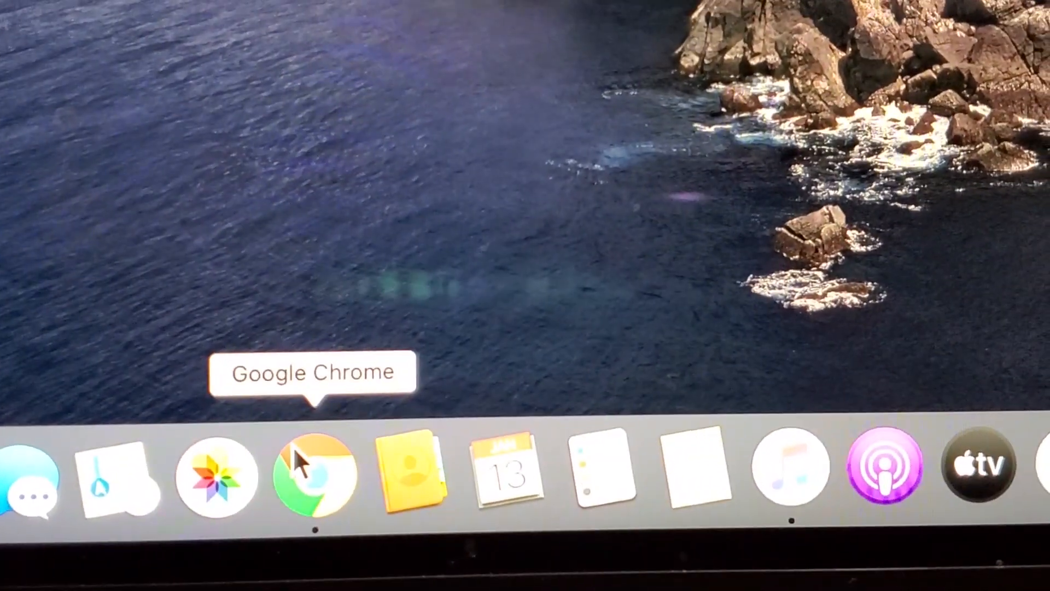
pyautogui.click(312, 475)
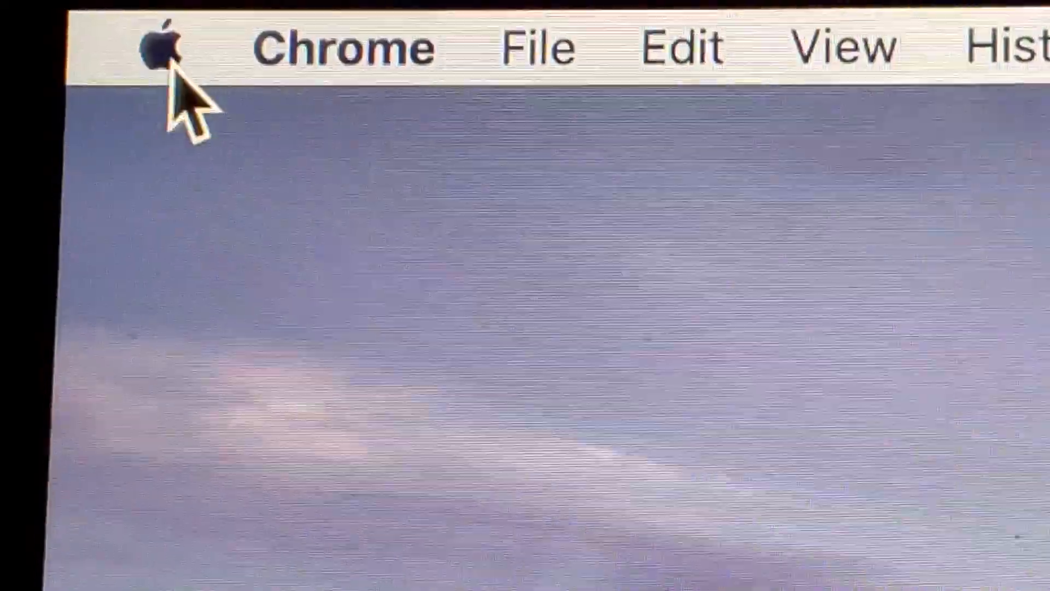
pyautogui.click(161, 46)
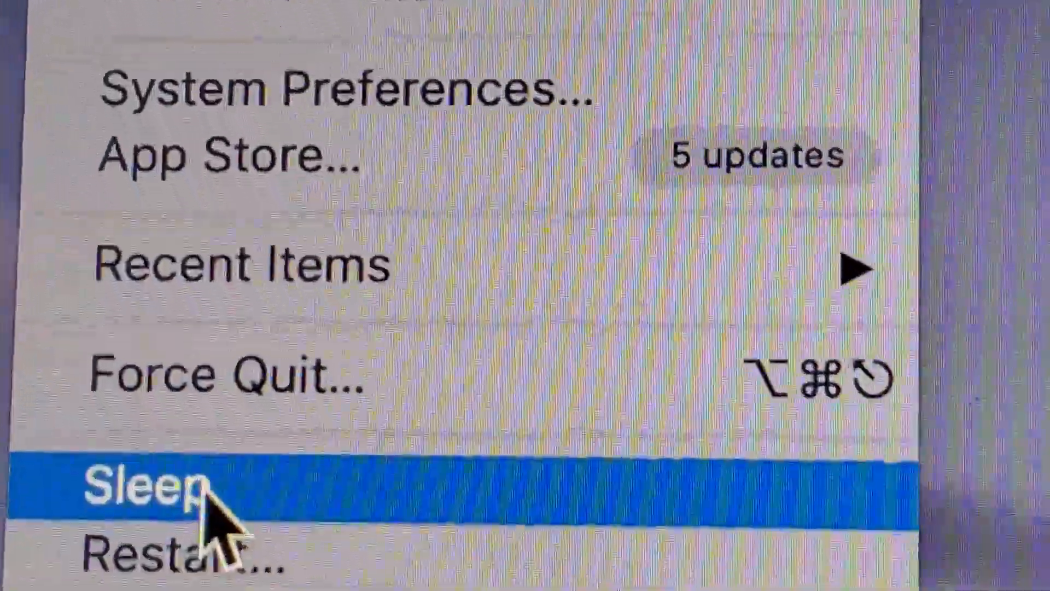